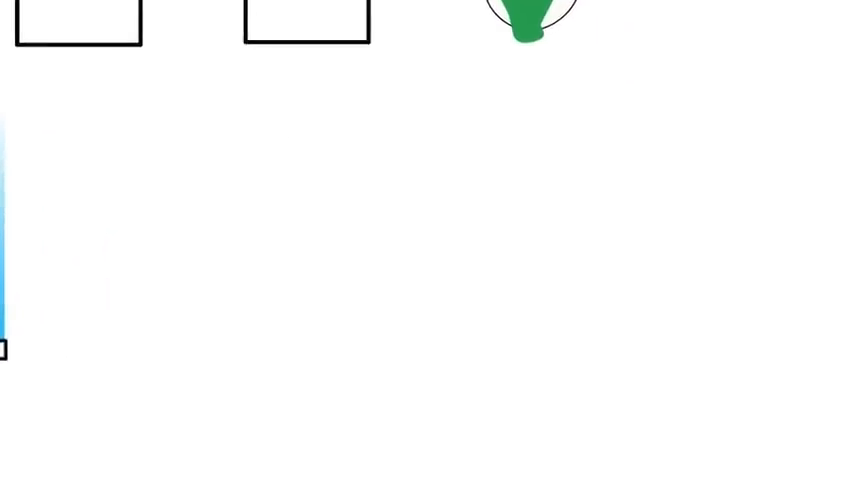
type("1) A SAMPLE FILE 2) TRA")
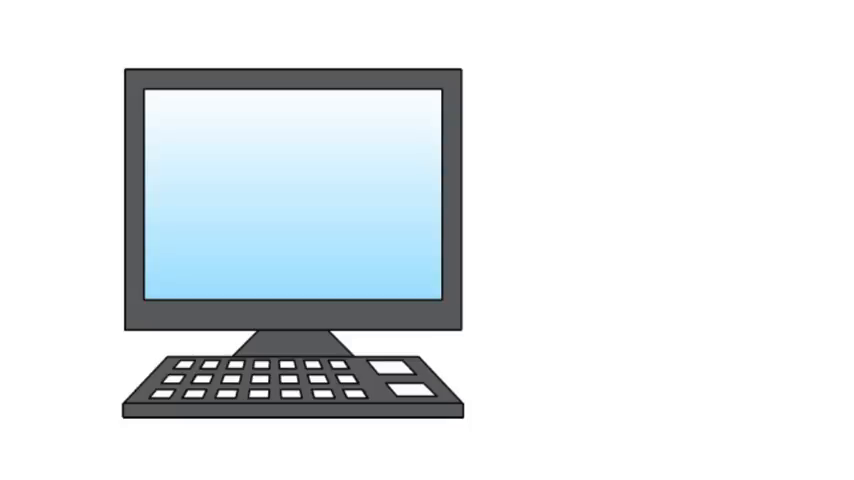
type("ACCOUNTS PA")
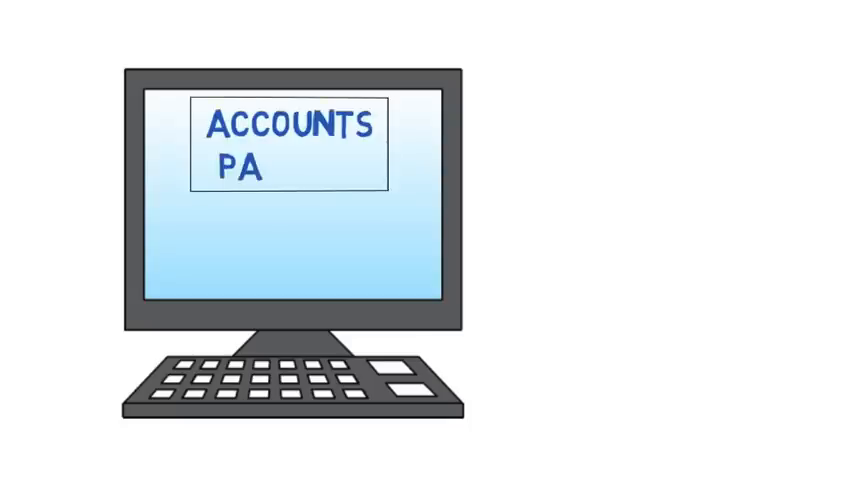